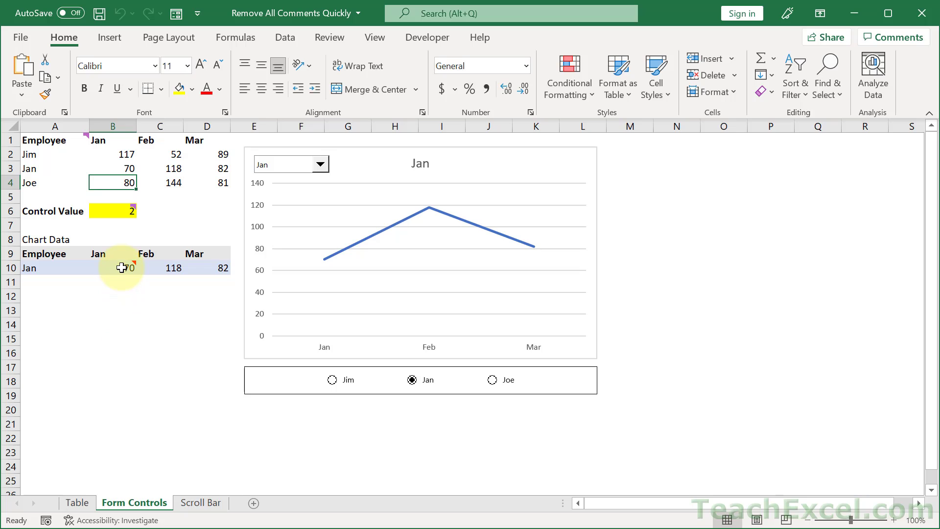
pyautogui.moveTo(118, 267)
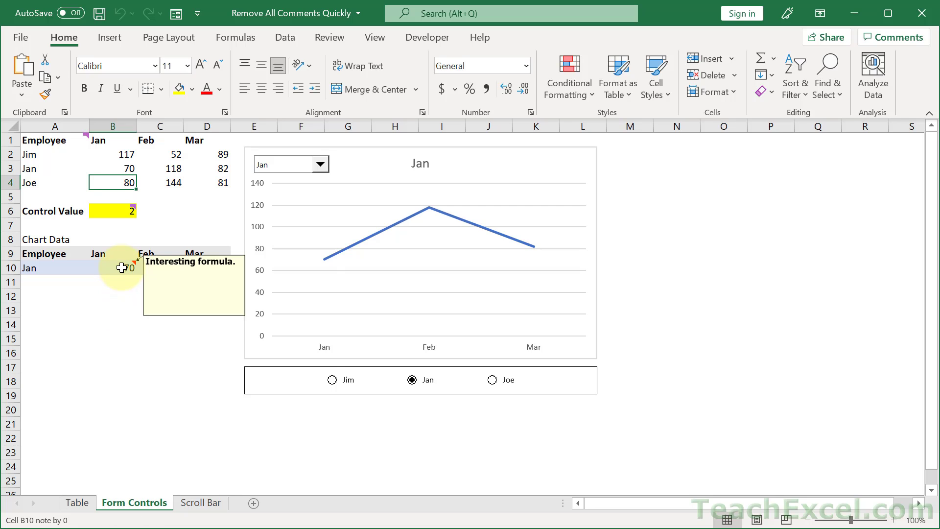
# Look over the Table and Form Controls sheets to see which cells carry comments and notes
pyautogui.click(113, 210)
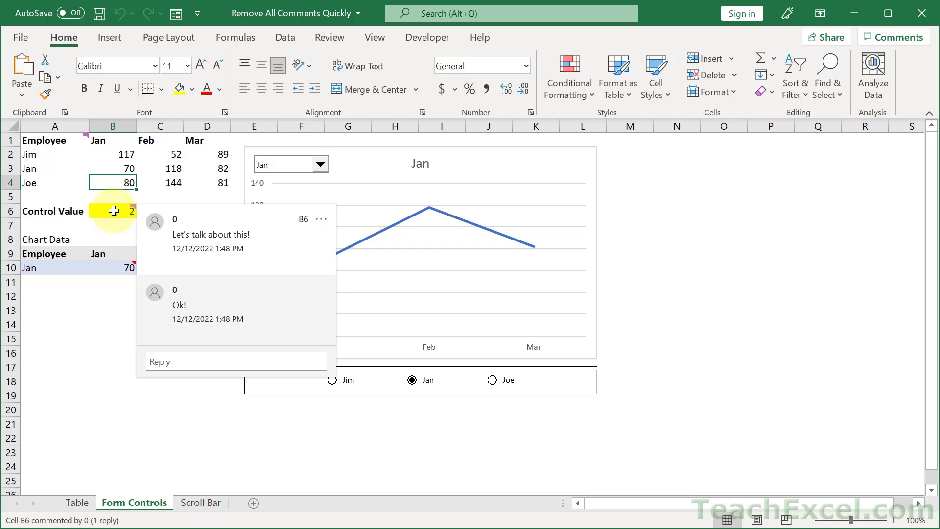
pyautogui.click(101, 358)
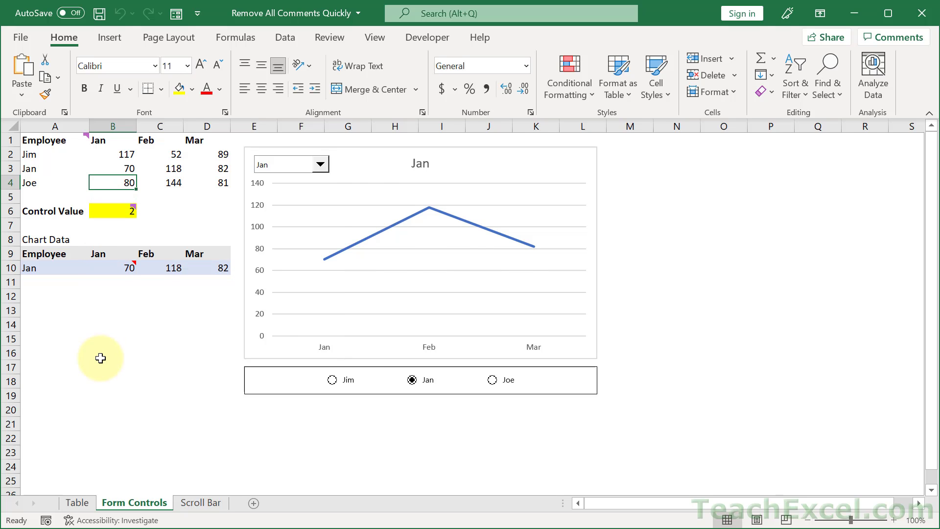
pyautogui.click(77, 502)
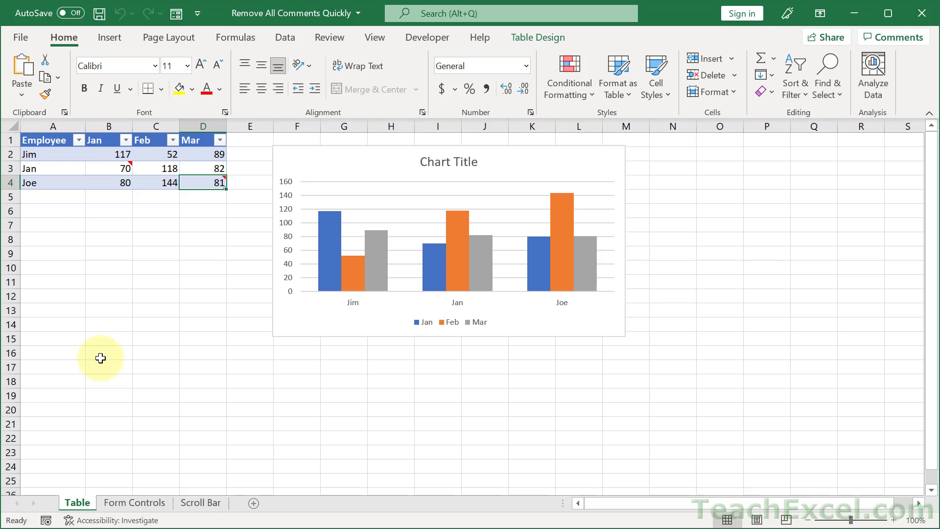
pyautogui.click(134, 502)
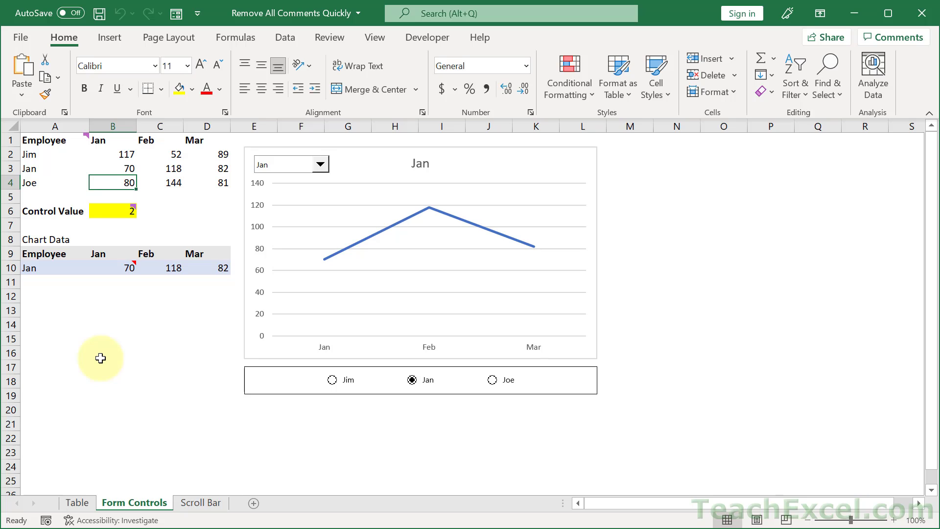
pyautogui.moveTo(100, 350)
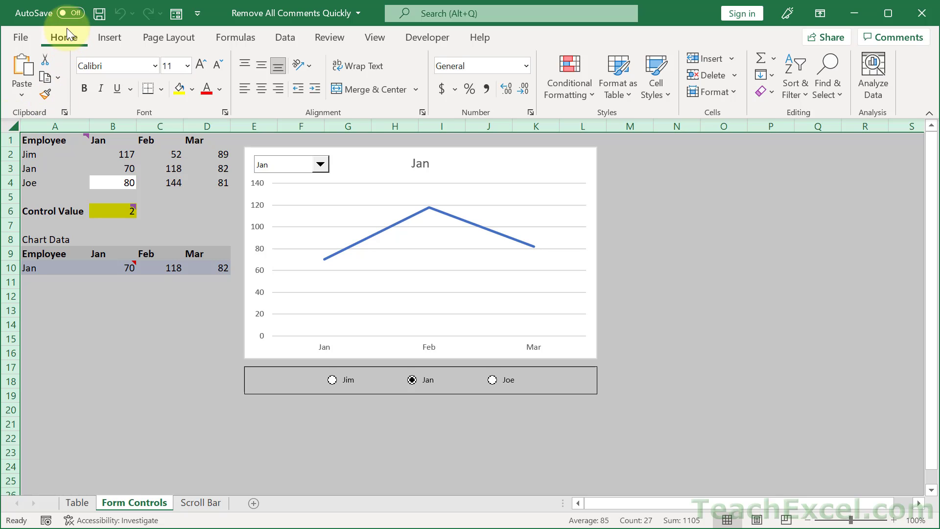
pyautogui.moveTo(759, 93)
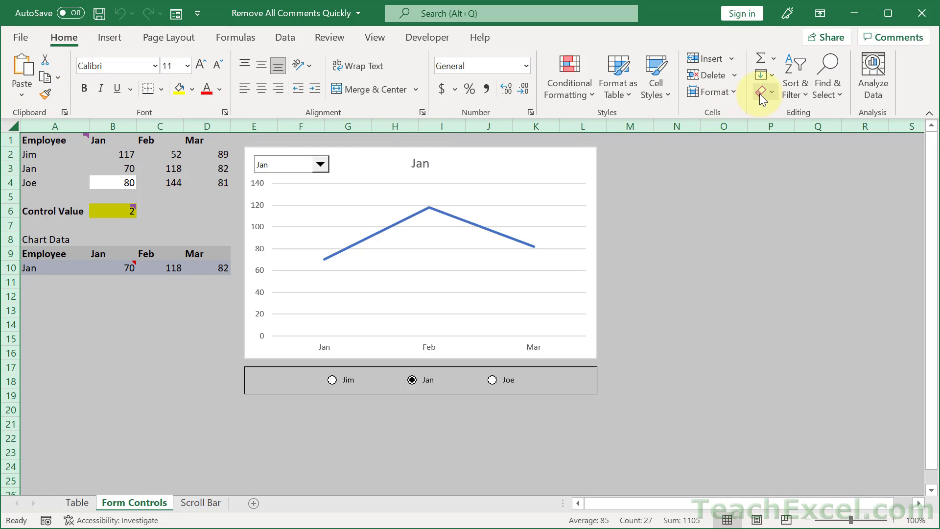
# Clear all comments and notes from the Form Controls sheet via Clear > Clear Comments and Notes
pyautogui.click(762, 92)
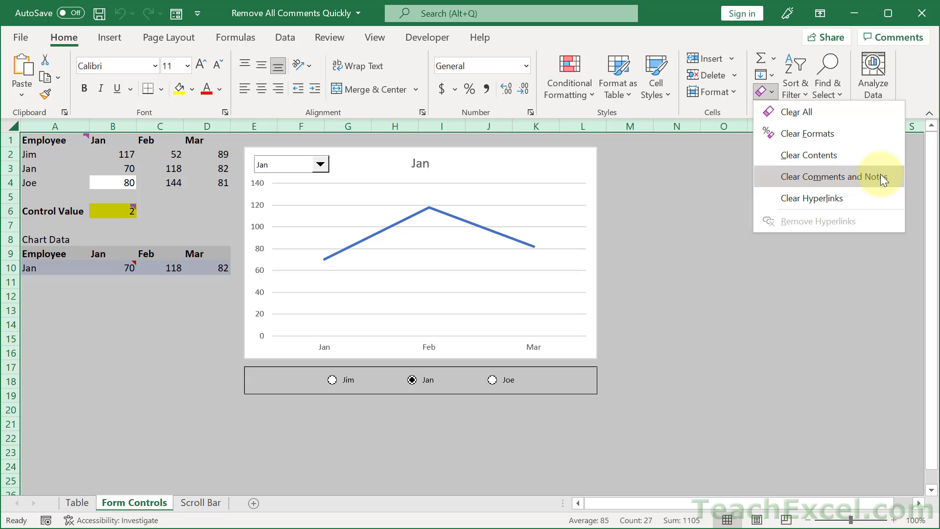
pyautogui.moveTo(835, 176)
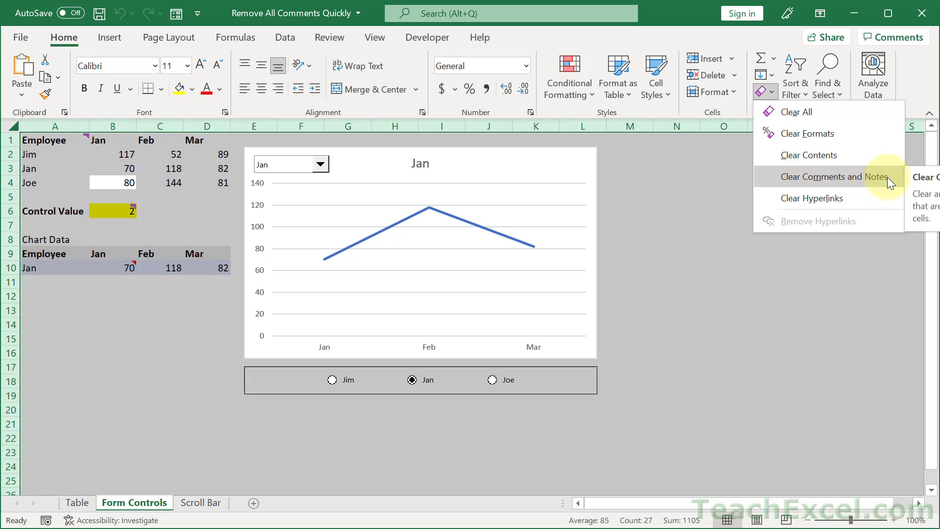
pyautogui.click(835, 176)
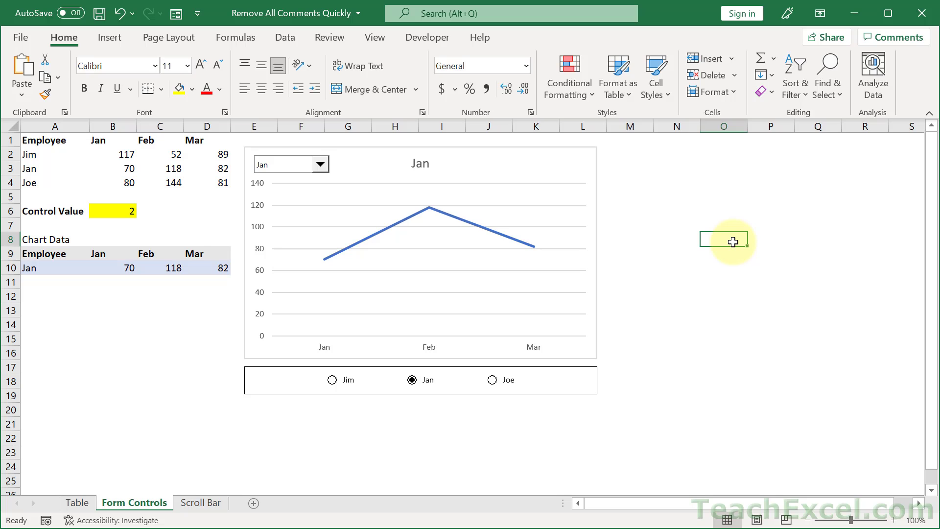
# Check the Scroll Bar, Form Controls and Table sheets, then bring up the VBA editor with Alt+F11
pyautogui.click(201, 503)
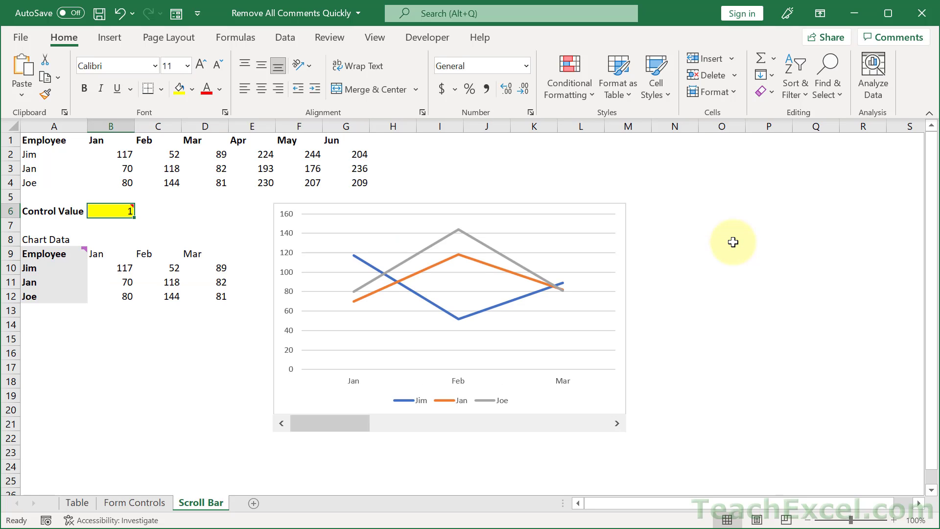
pyautogui.click(134, 503)
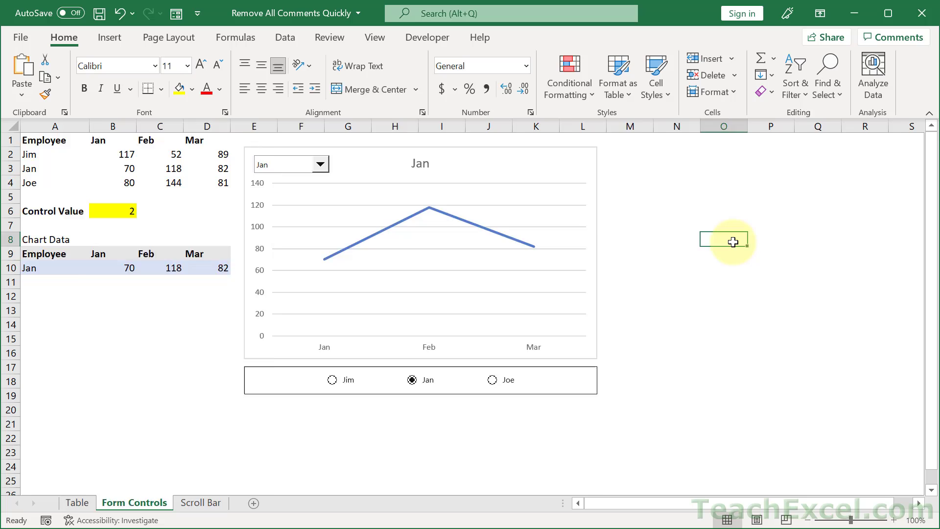
pyautogui.click(76, 502)
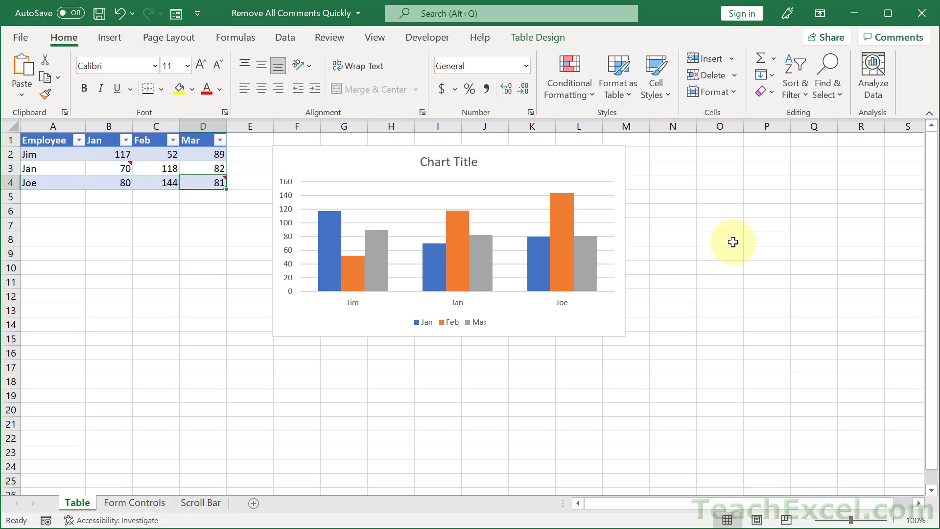
pyautogui.press('alt+F11')
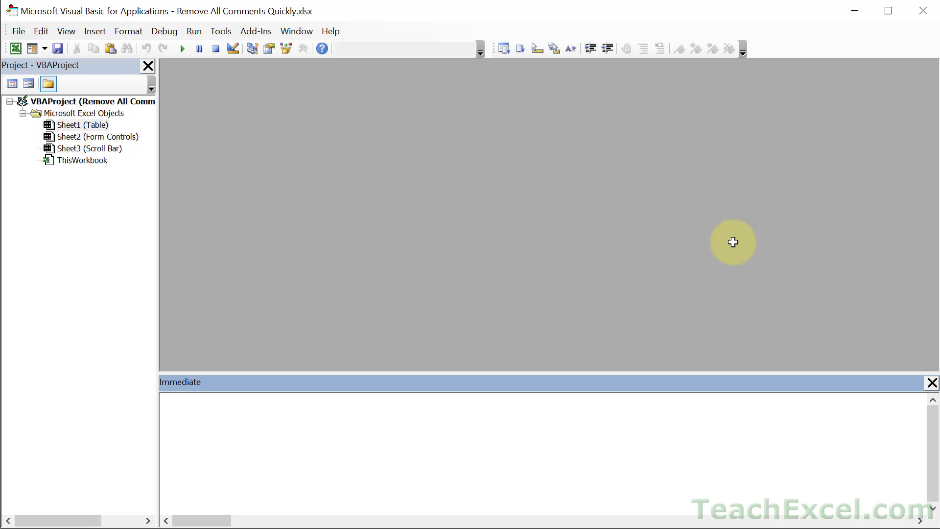
# Run 'For Each ws In Worksheets: ws.Cells.ClearComments: Next Ws' in the Immediate window
pyautogui.click(65, 32)
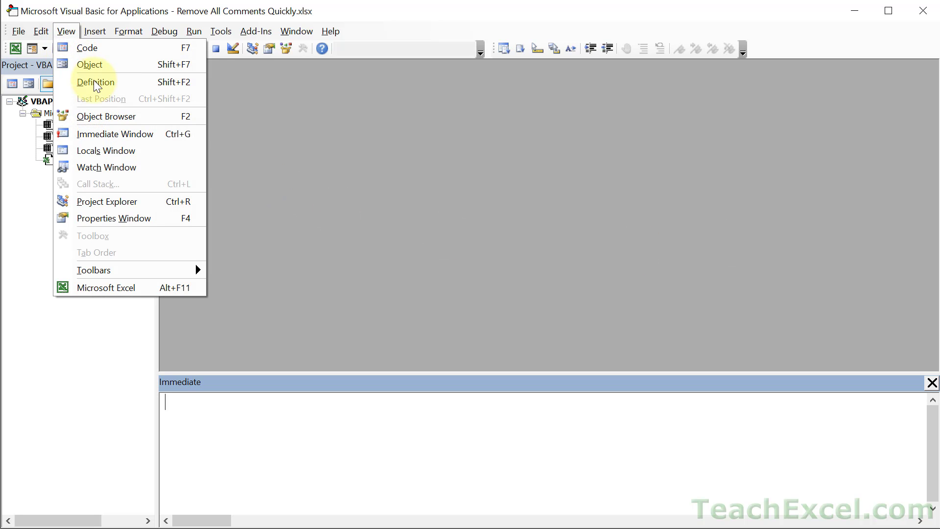
pyautogui.moveTo(250, 426)
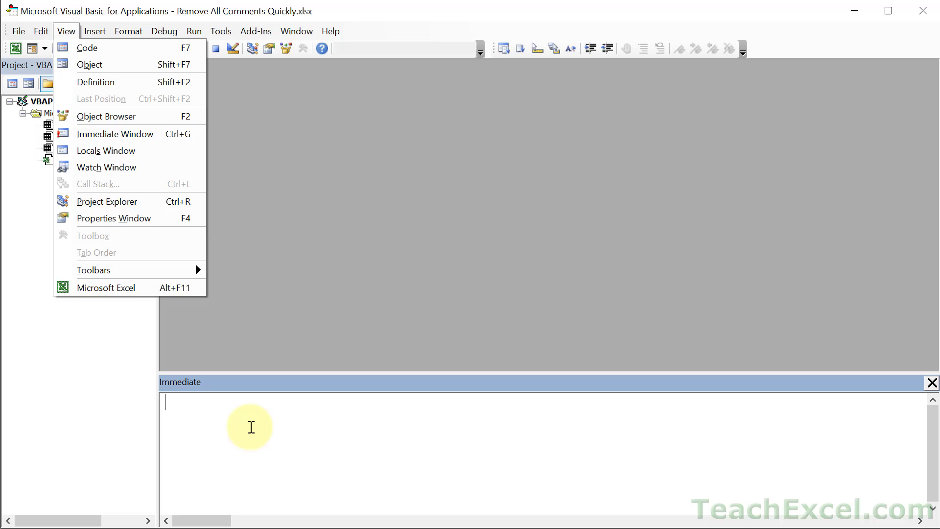
pyautogui.click(107, 201)
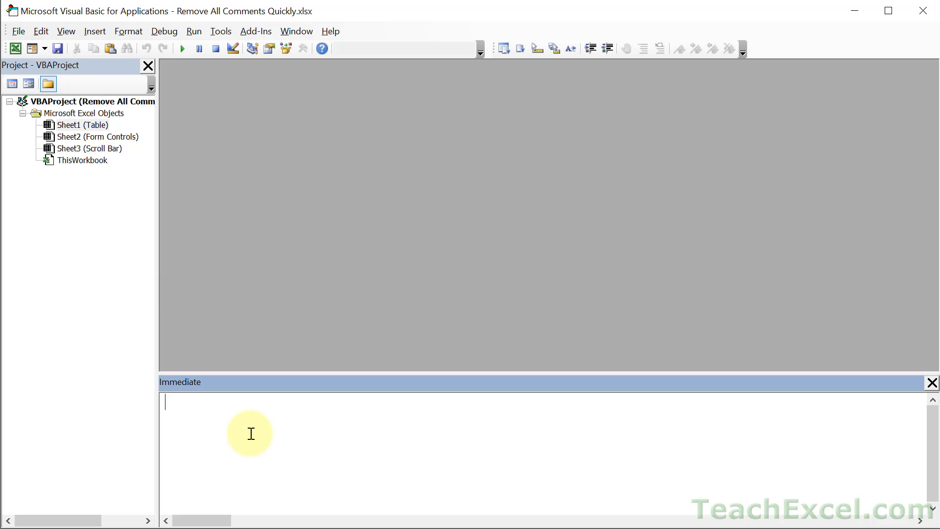
pyautogui.write('For Each ws In Worksheets: ws.Cells.ClearComments: Next Ws')
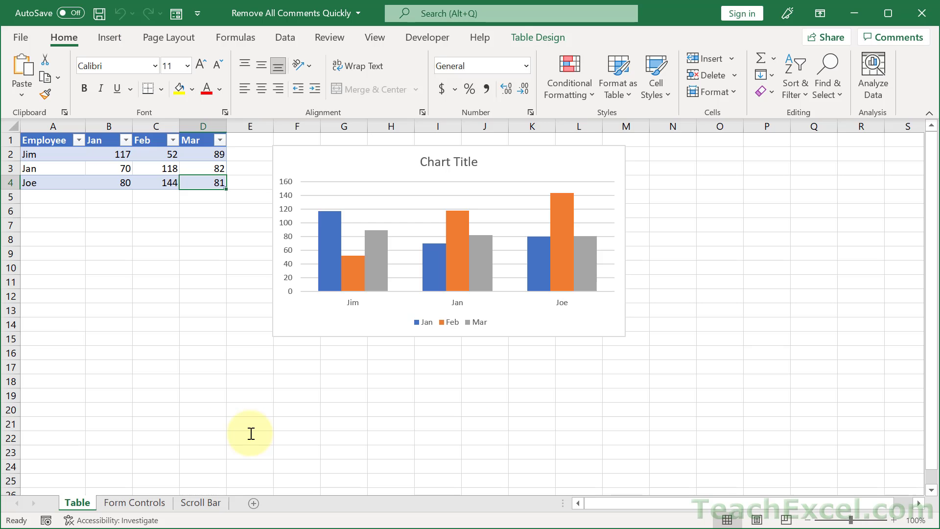
# Verify the Scroll Bar and Table sheets hold no comments, then return to the VBA editor
pyautogui.click(200, 502)
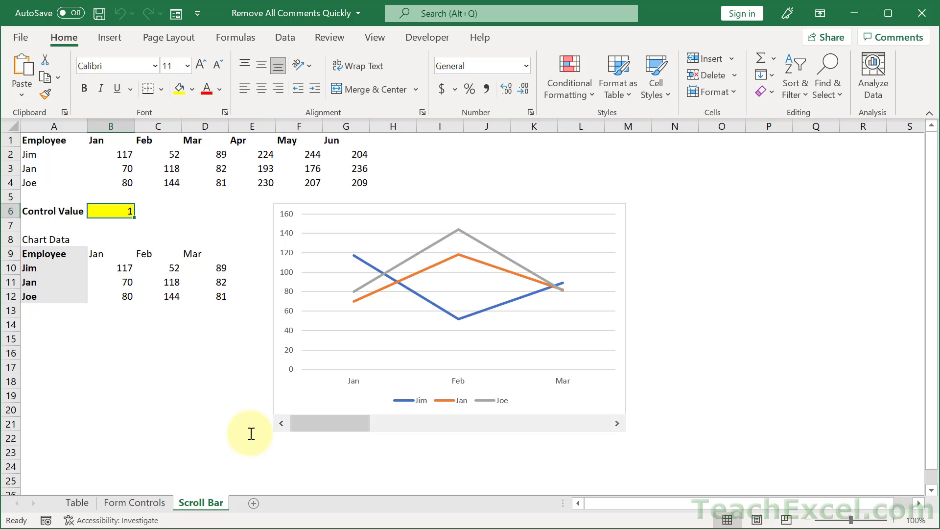
pyautogui.click(76, 503)
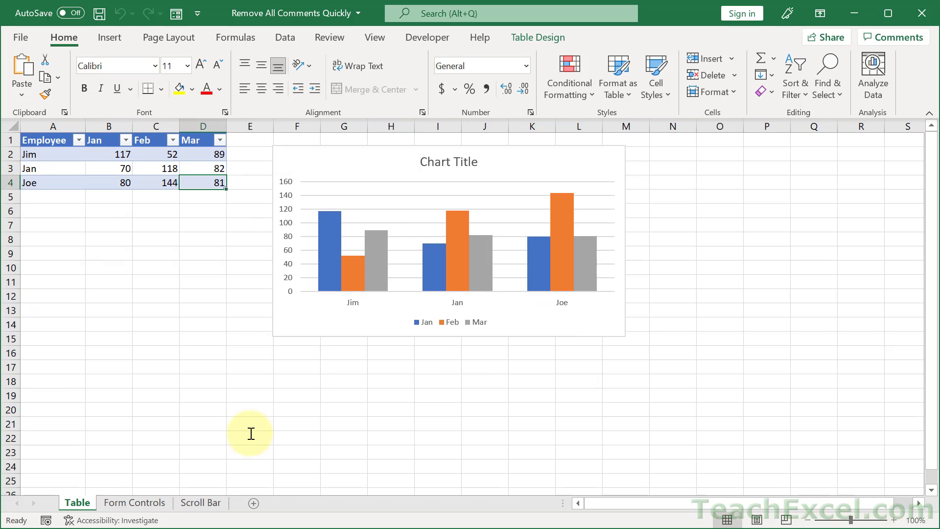
pyautogui.press('Alt+F11')
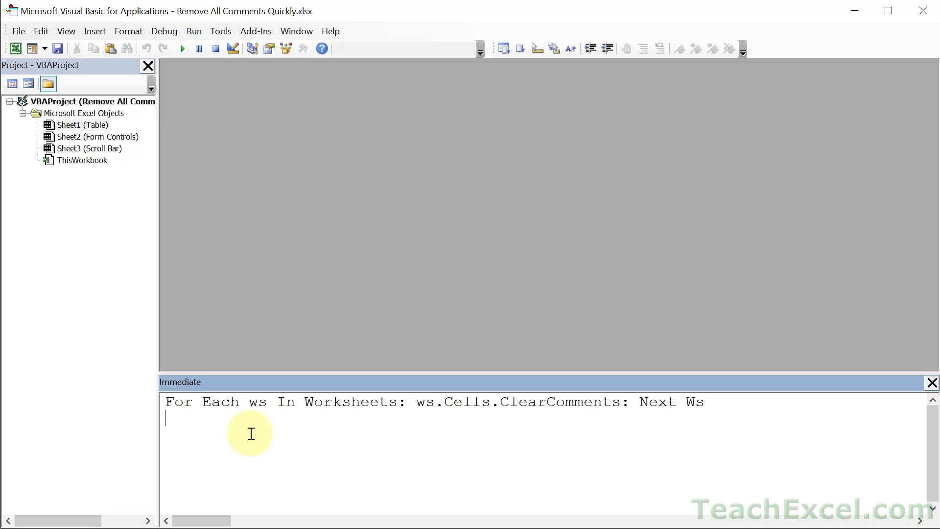